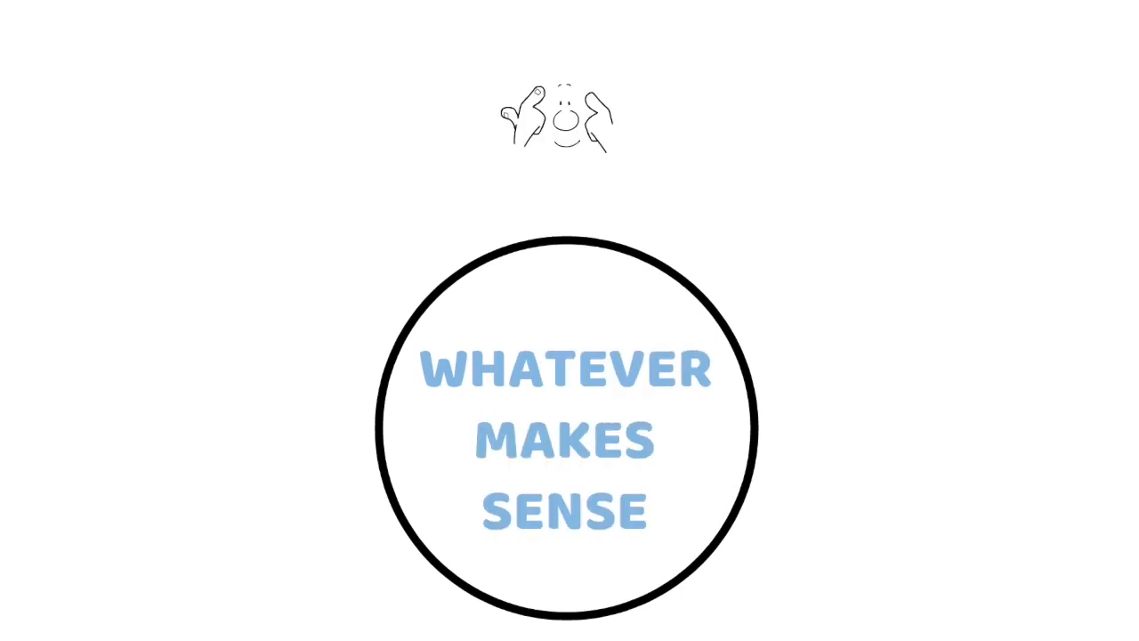
scroll(down, 3)
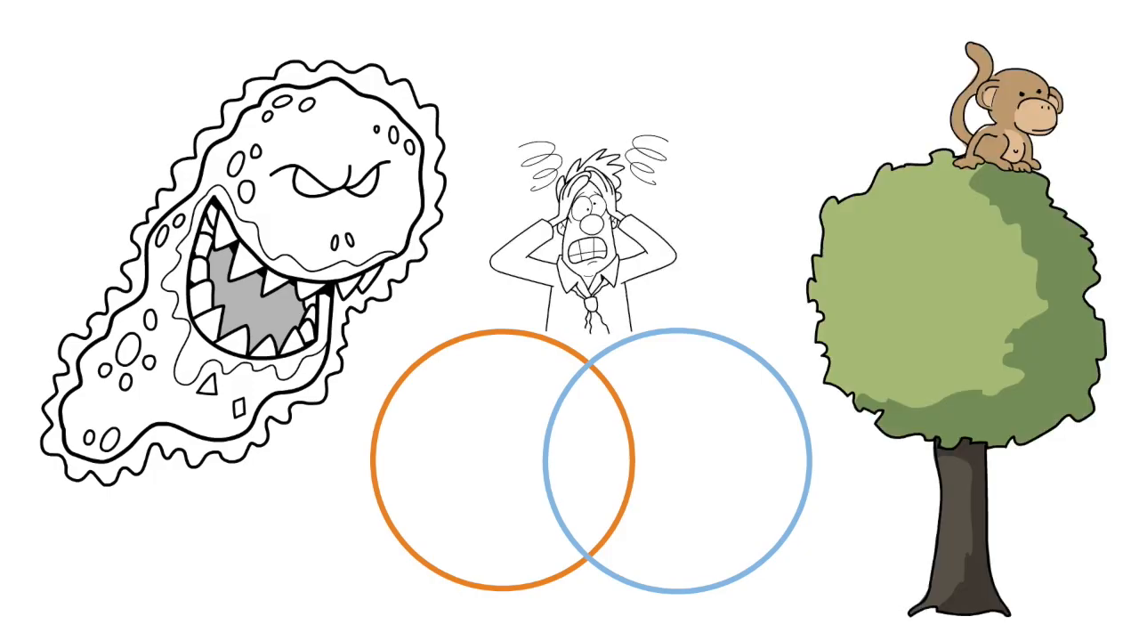
scroll(down, 3)
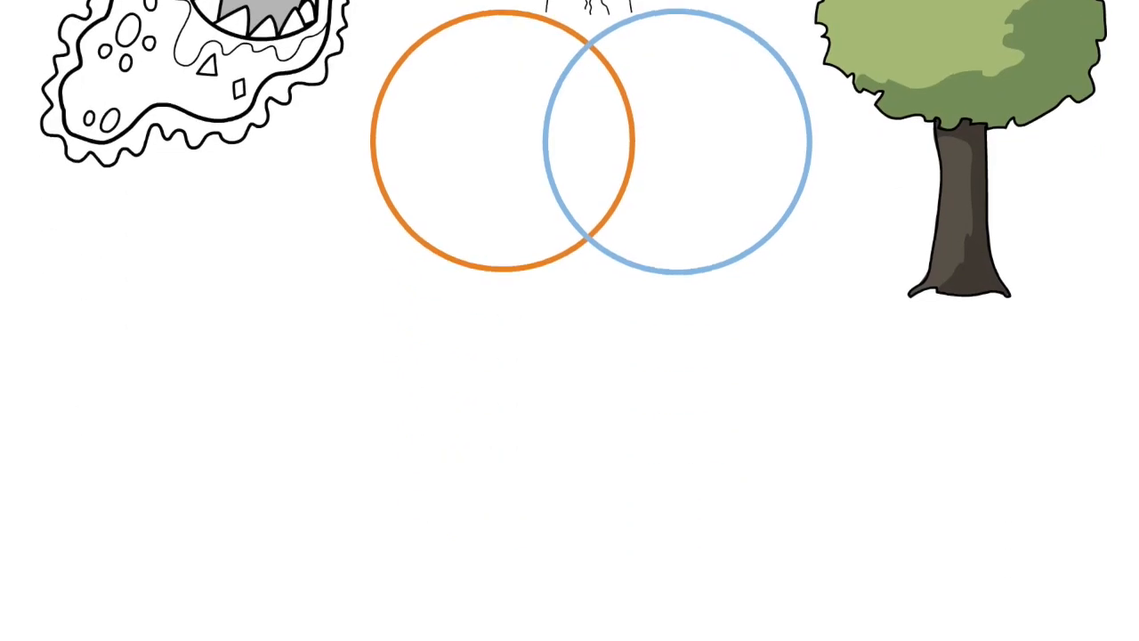